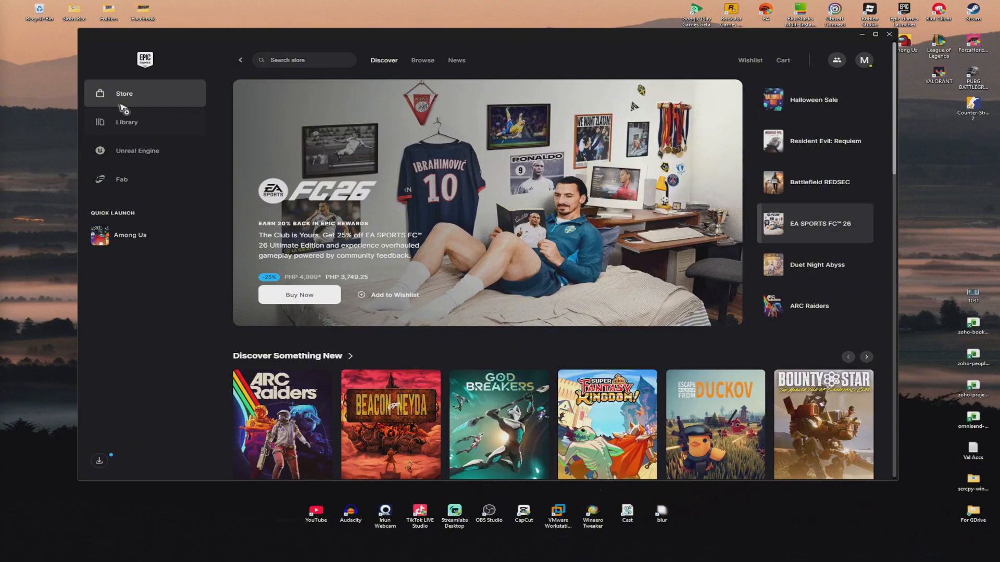
mouse_move(344, 264)
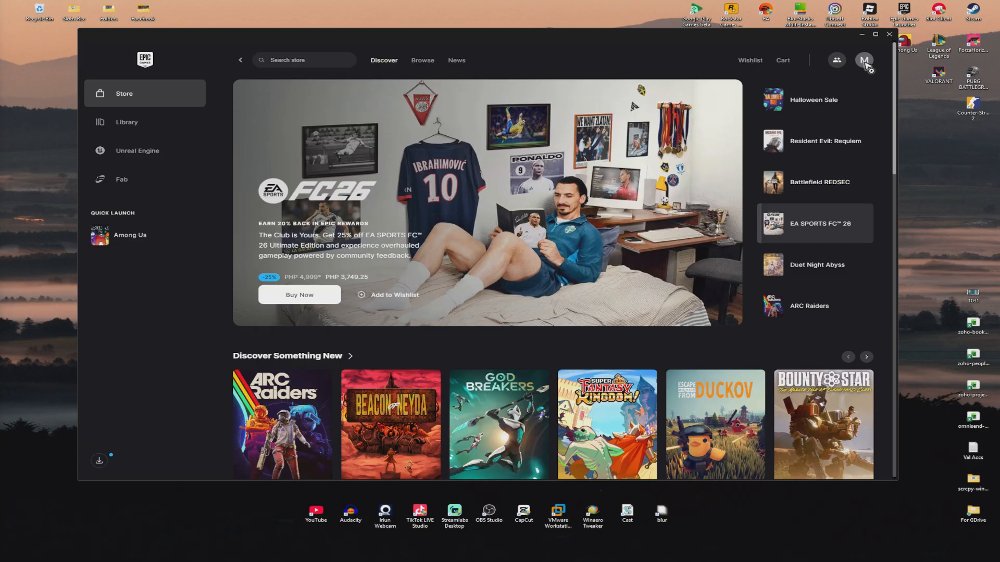
Open launcher Settings from the profile avatar and scroll to Downloads & Installs.
click(863, 60)
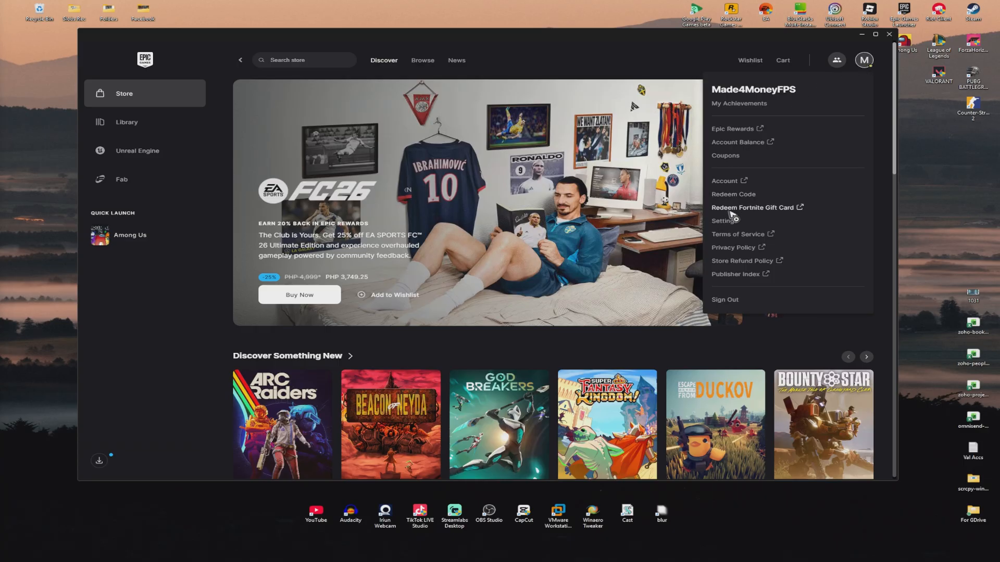
click(724, 221)
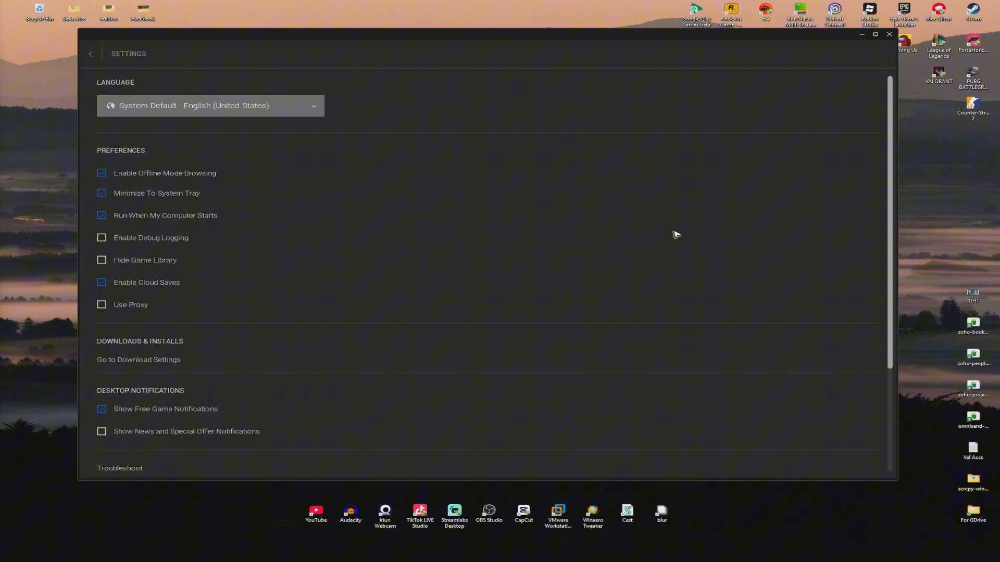
scroll(down, 3)
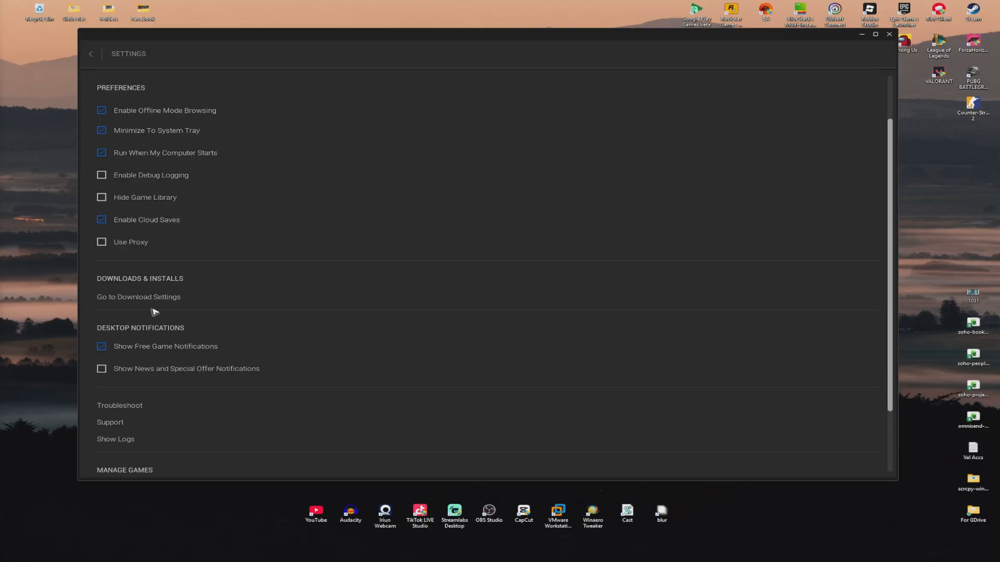
mouse_move(21, 267)
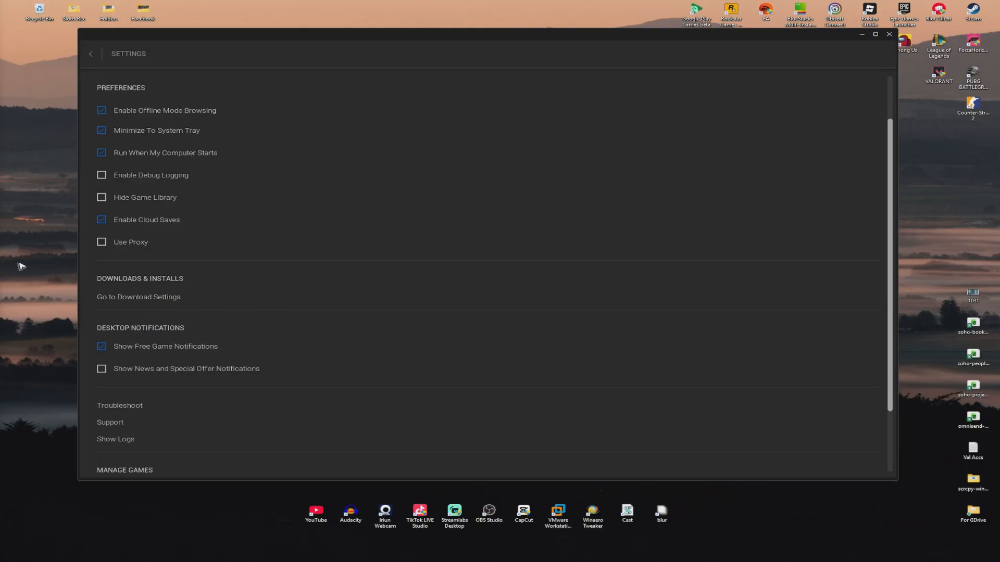
Enable download speed limits of 1000 for updates, new installs and gameplay.
click(137, 297)
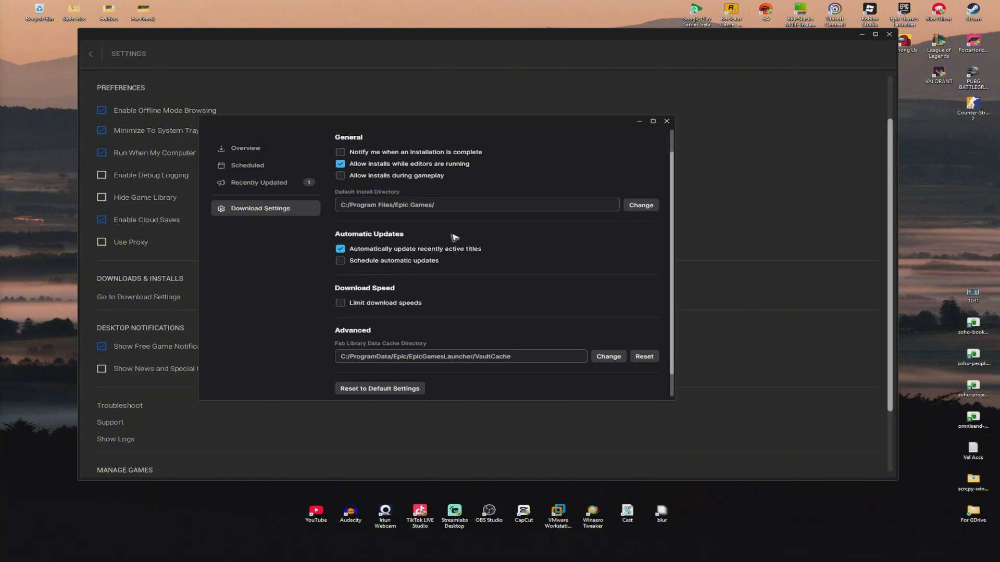
scroll(down, 3)
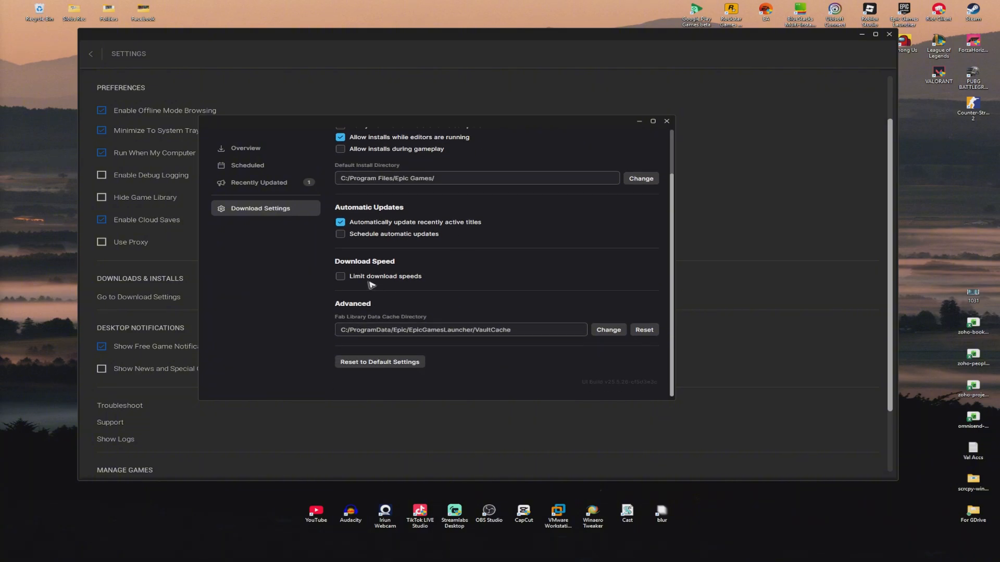
click(340, 281)
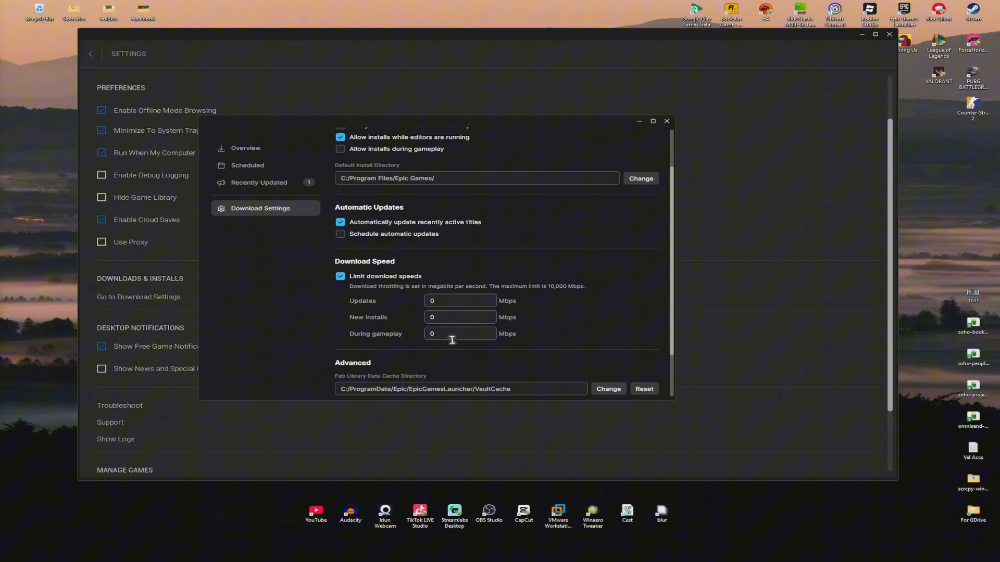
mouse_move(632, 141)
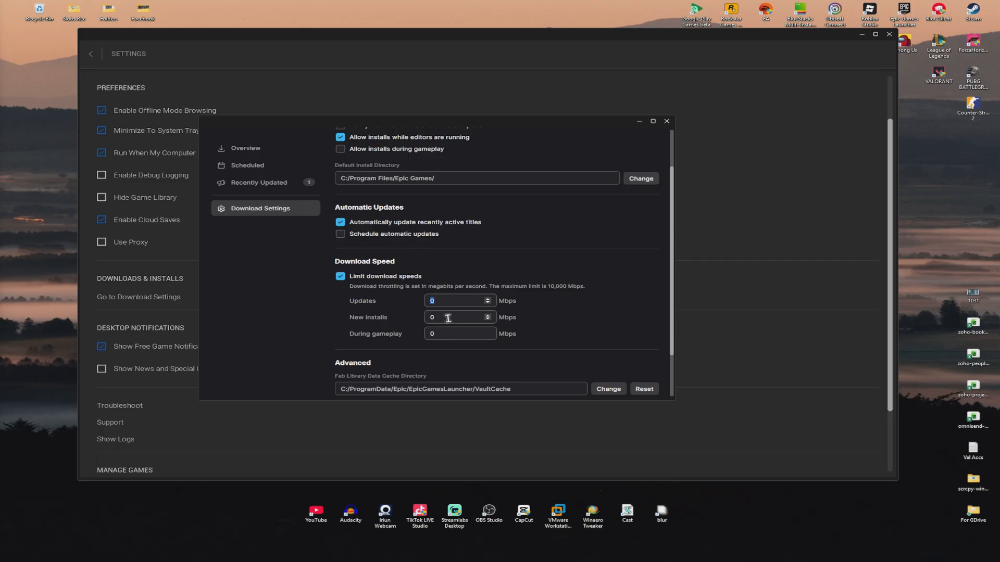
text(1000)
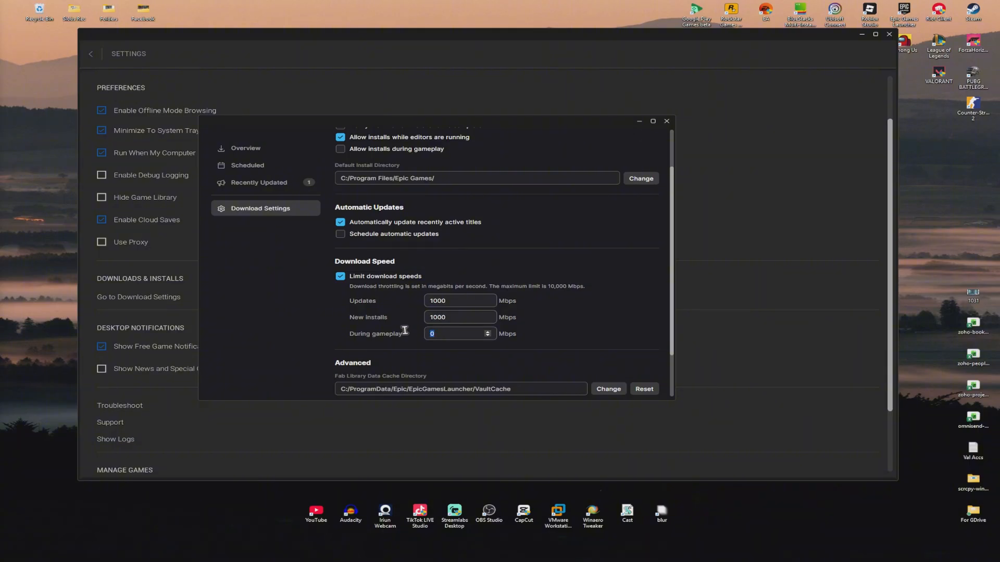
text(1000)
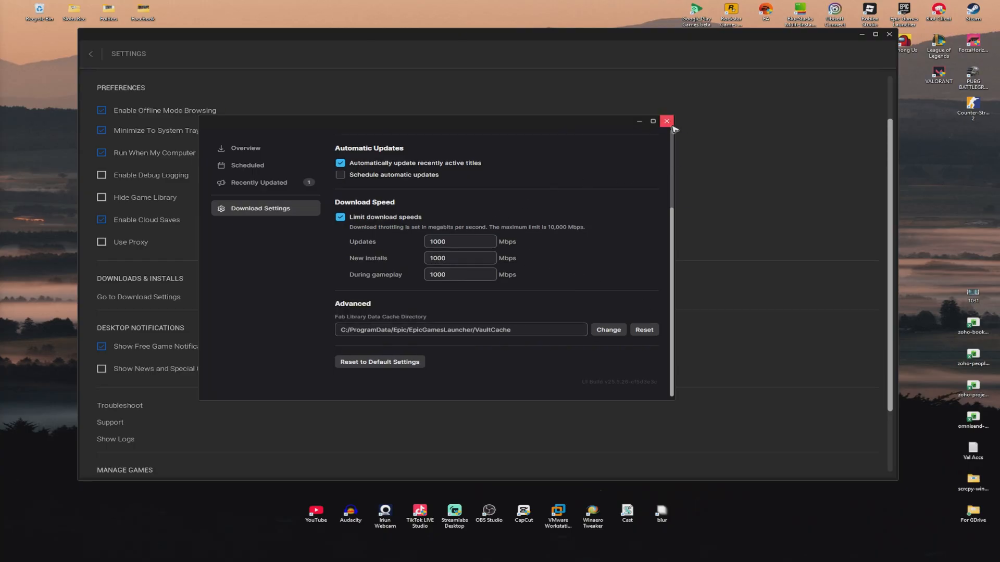
click(665, 121)
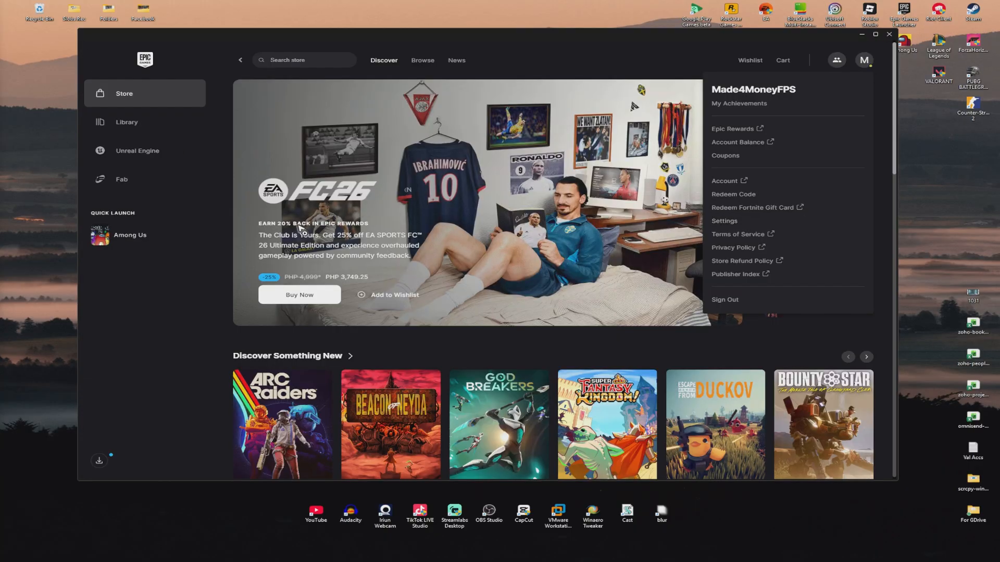
mouse_move(369, 325)
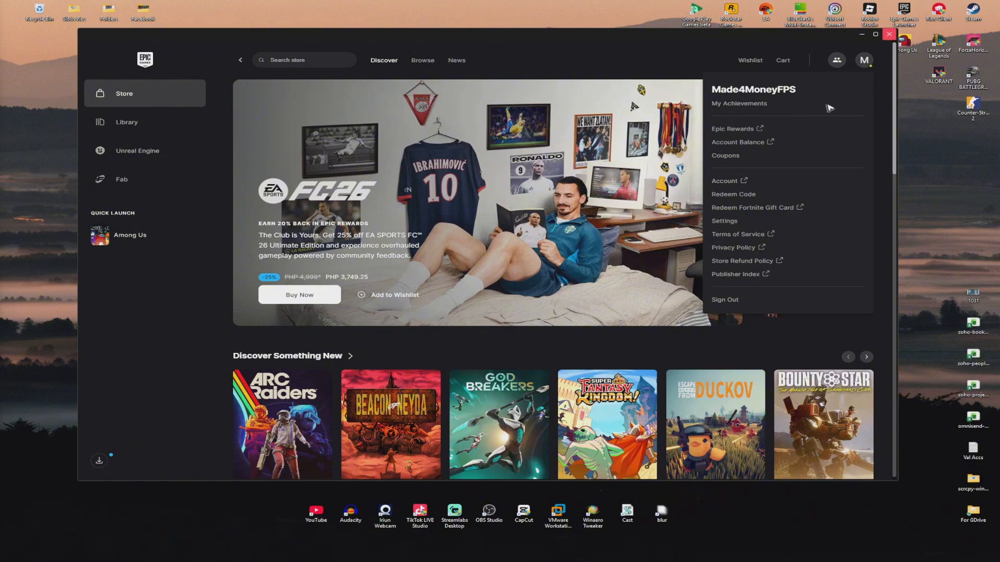
Confirm the 1000 Mbps limits persist in Download Settings, then exit the launcher.
click(725, 220)
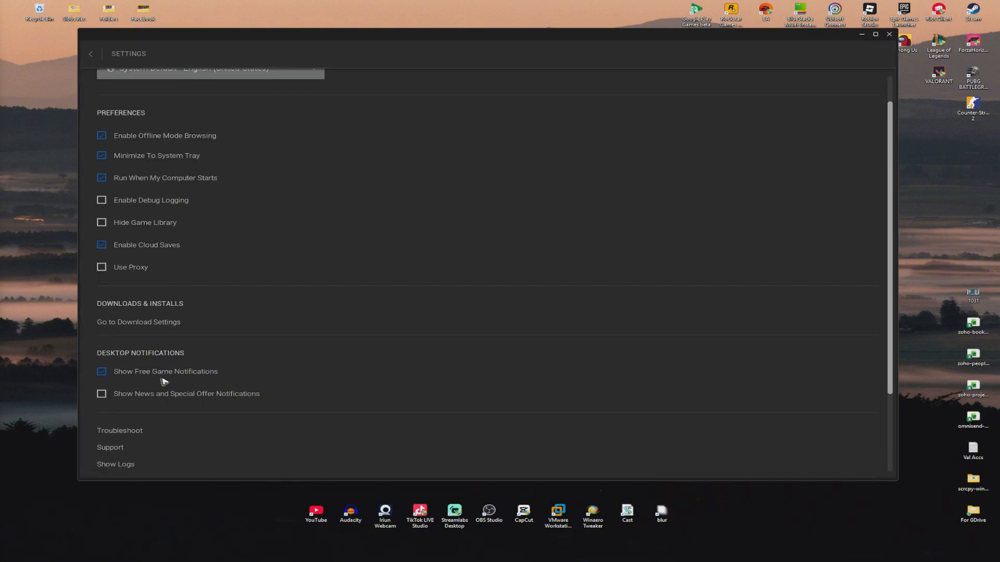
click(139, 321)
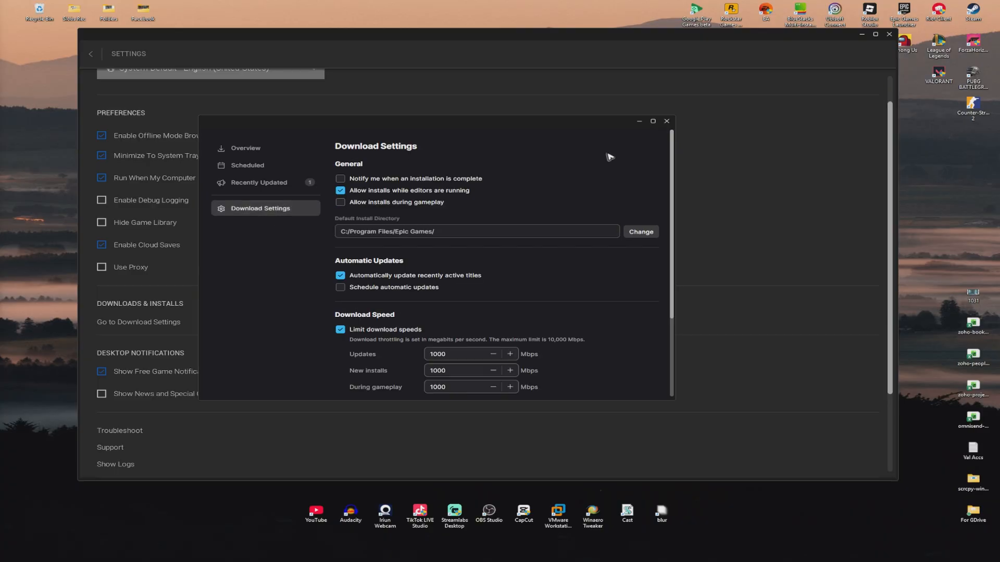
click(340, 330)
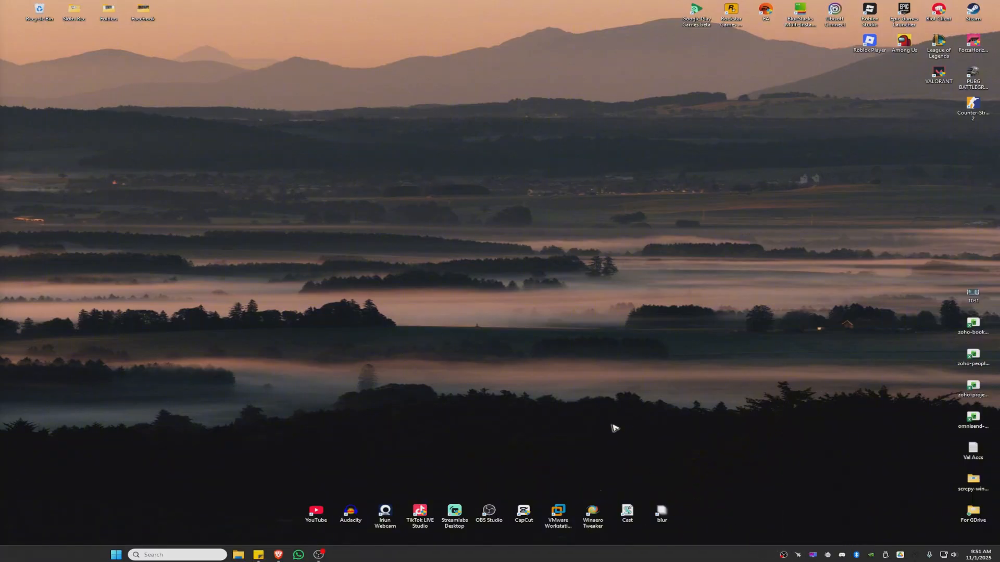
mouse_move(224, 453)
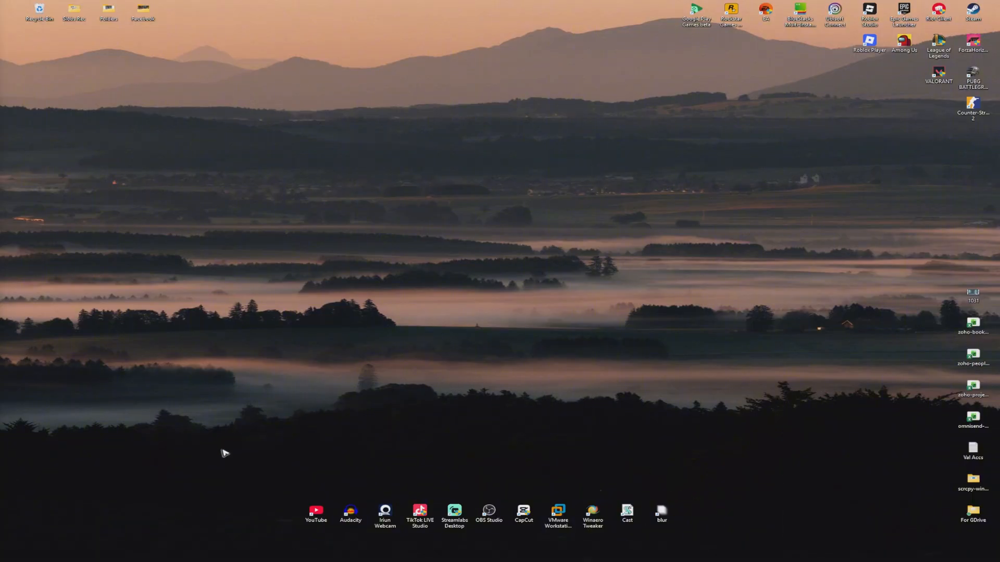
Open the %localappdata% folder in File Explorer via Windows Search.
click(115, 554)
text(%localappdata%)
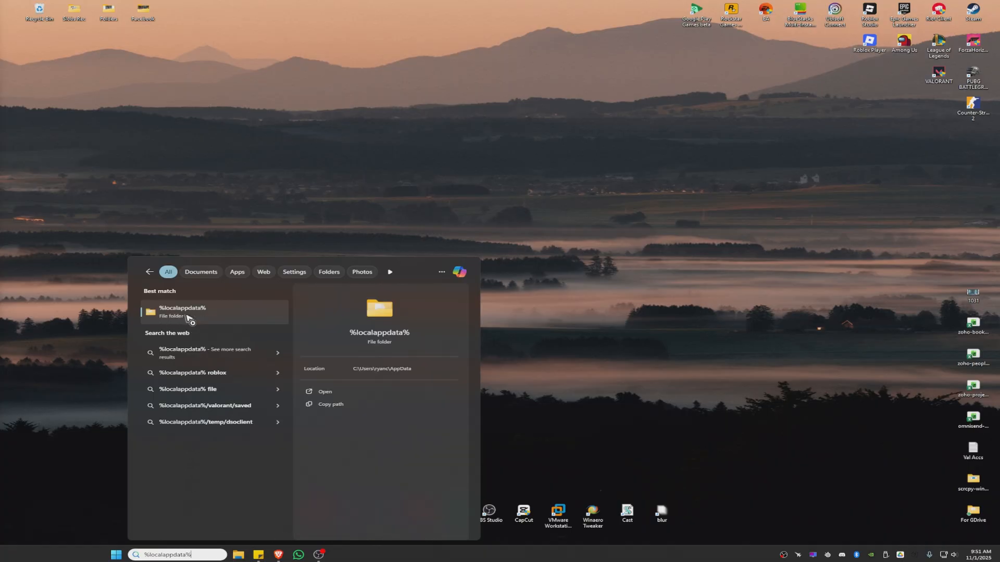
click(183, 312)
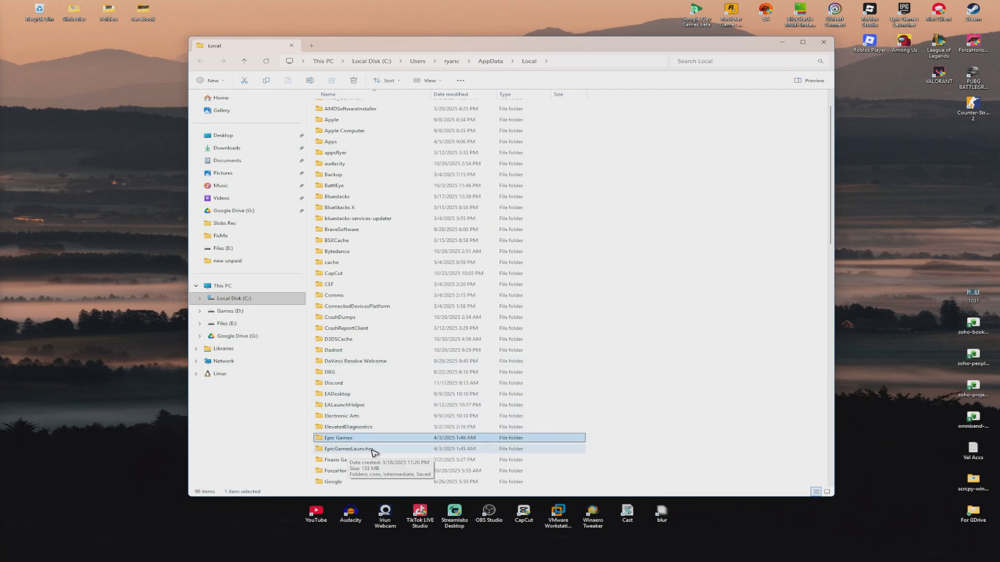
Delete the webcache_4430 folder from EpicGamesLauncher\Saved.
click(349, 448)
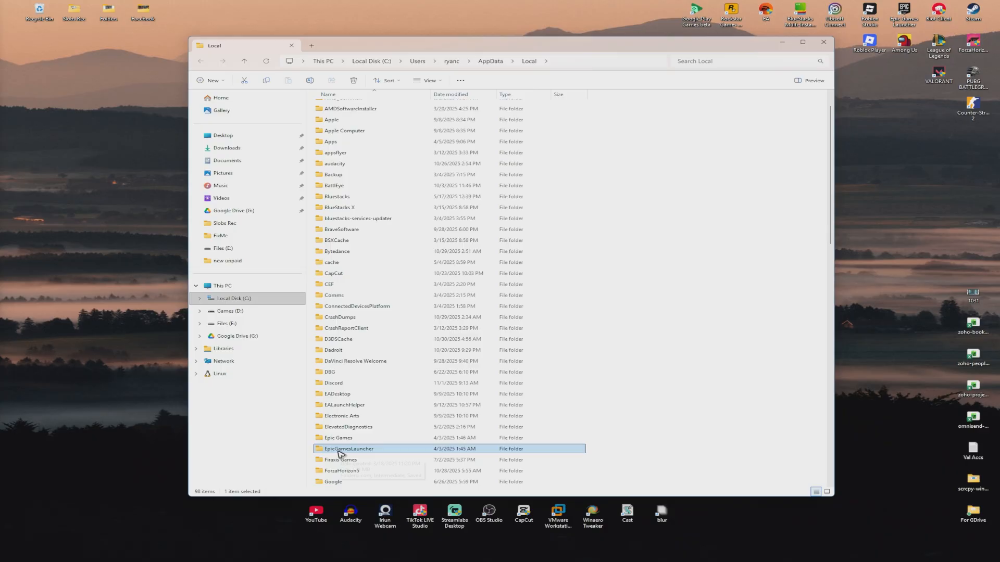
double_click(348, 448)
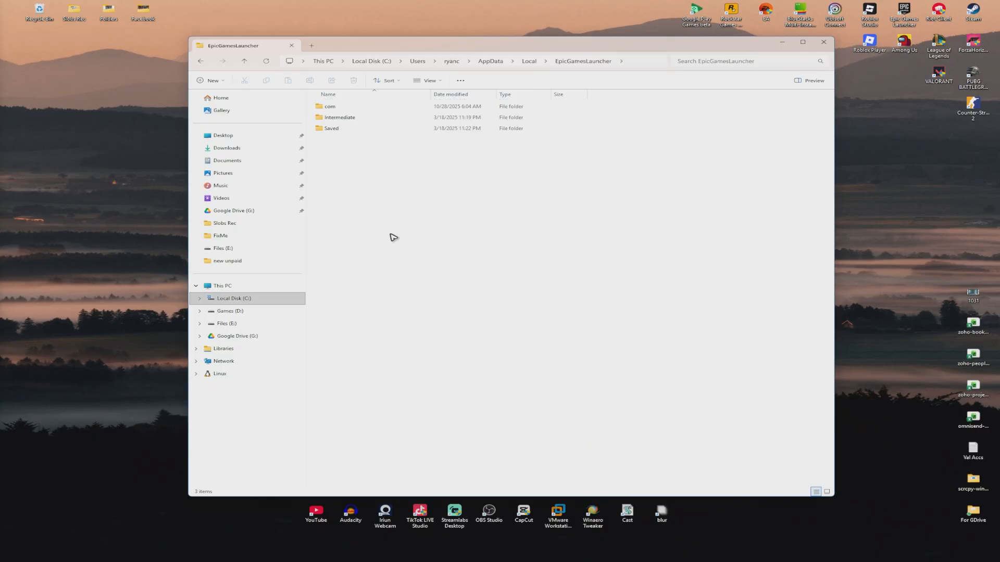
double_click(331, 128)
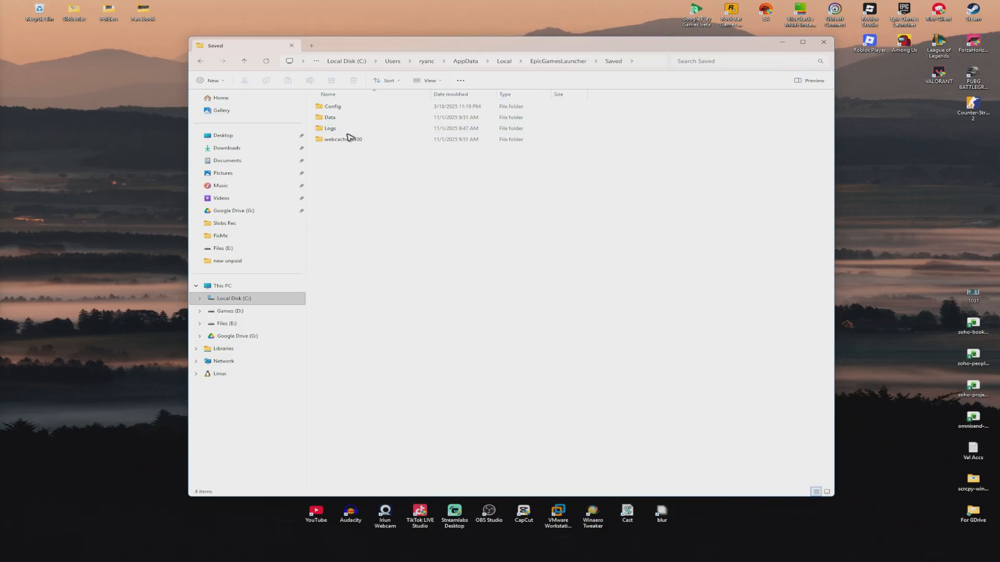
click(342, 139)
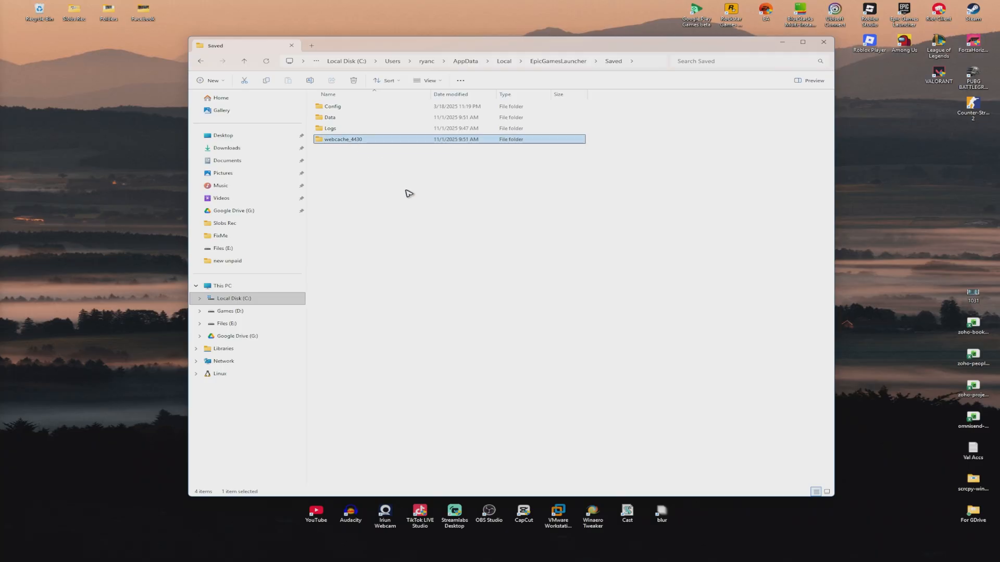
right_click(343, 139)
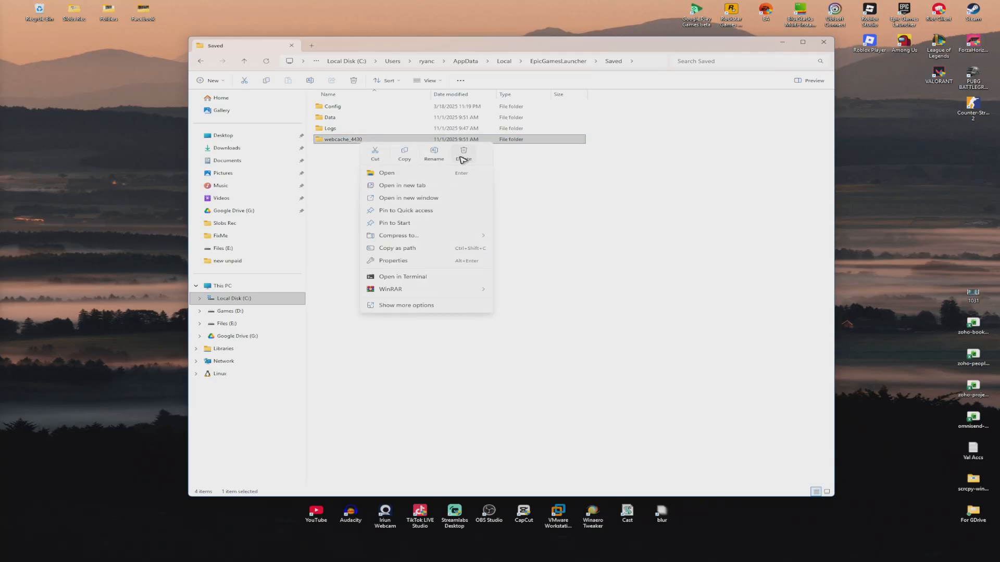
click(463, 154)
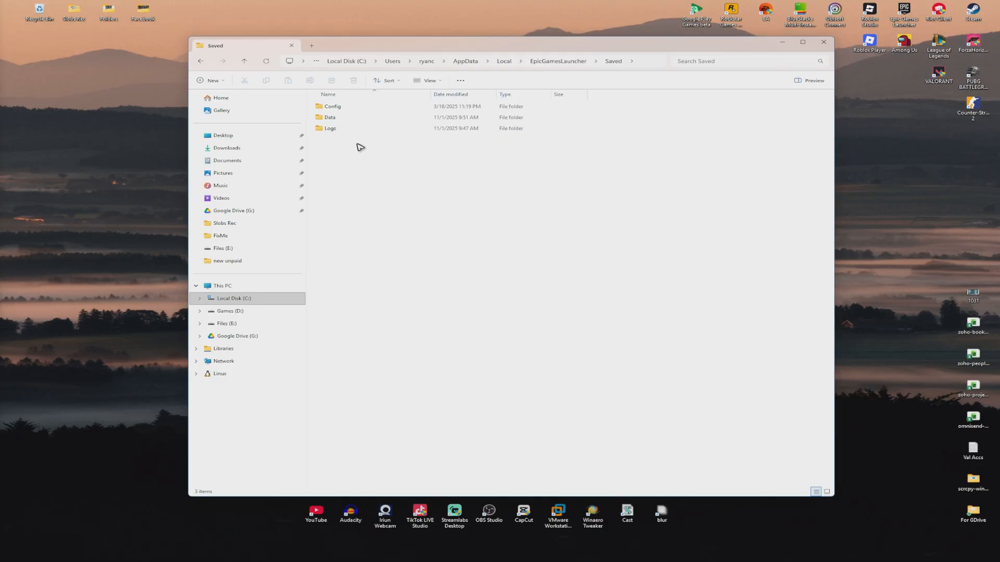
Open Engine.ini from Saved\Config\Windows in Notepad.
double_click(332, 107)
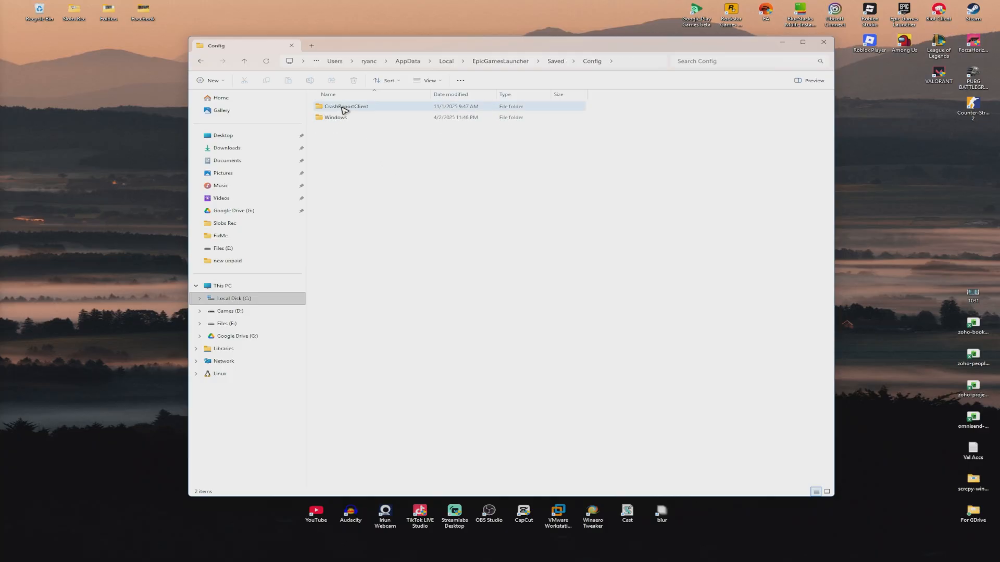
double_click(335, 117)
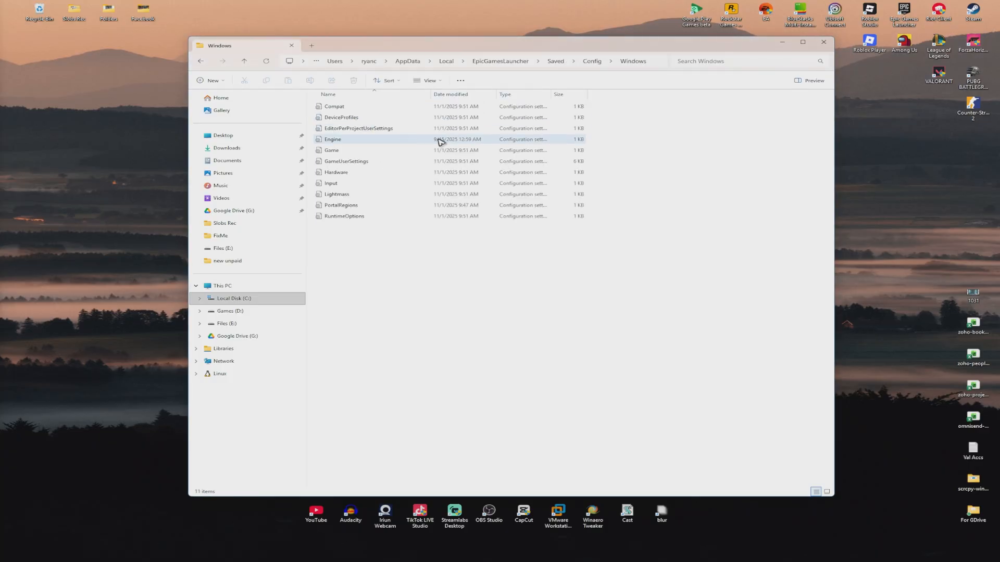
mouse_move(344, 140)
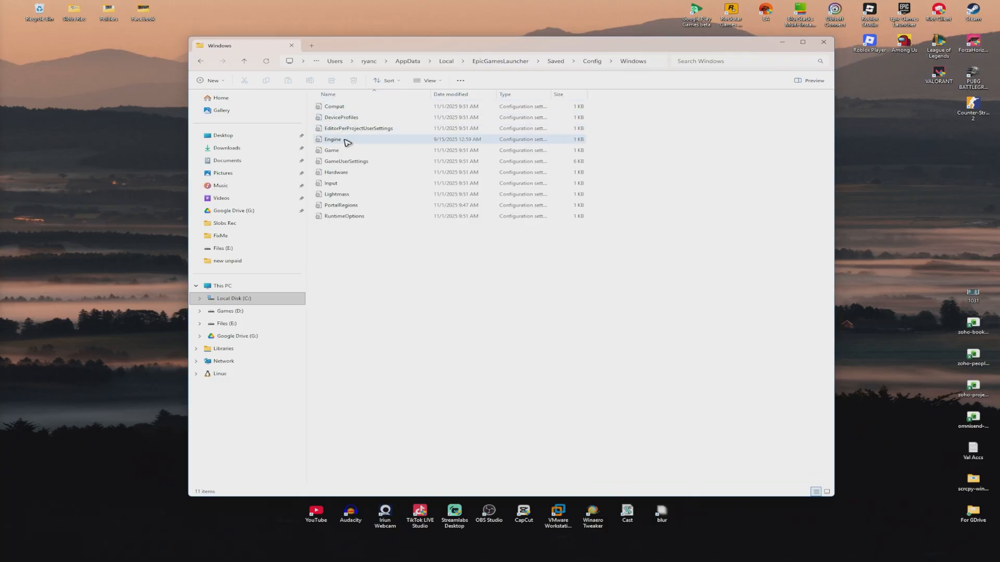
right_click(343, 141)
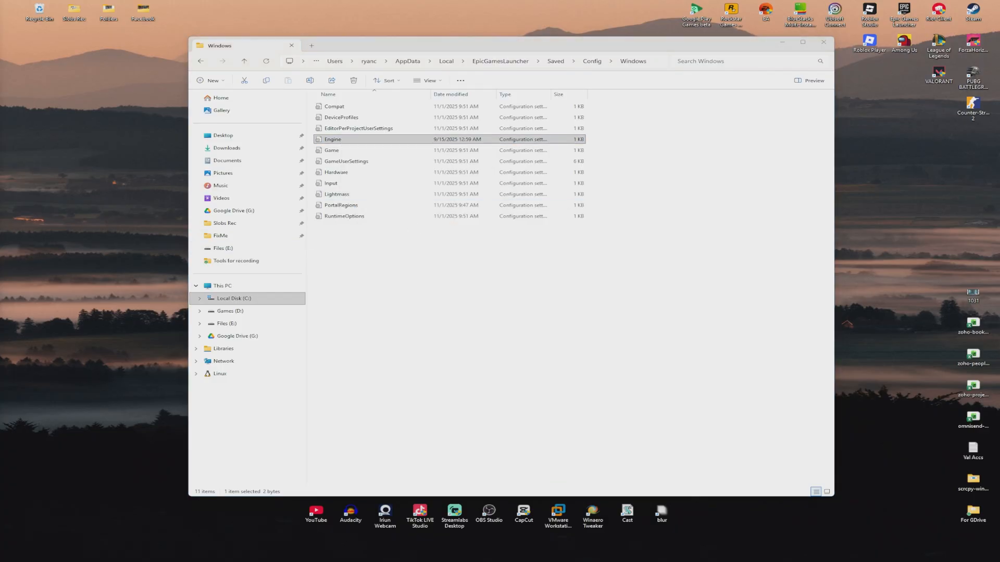
double_click(332, 139)
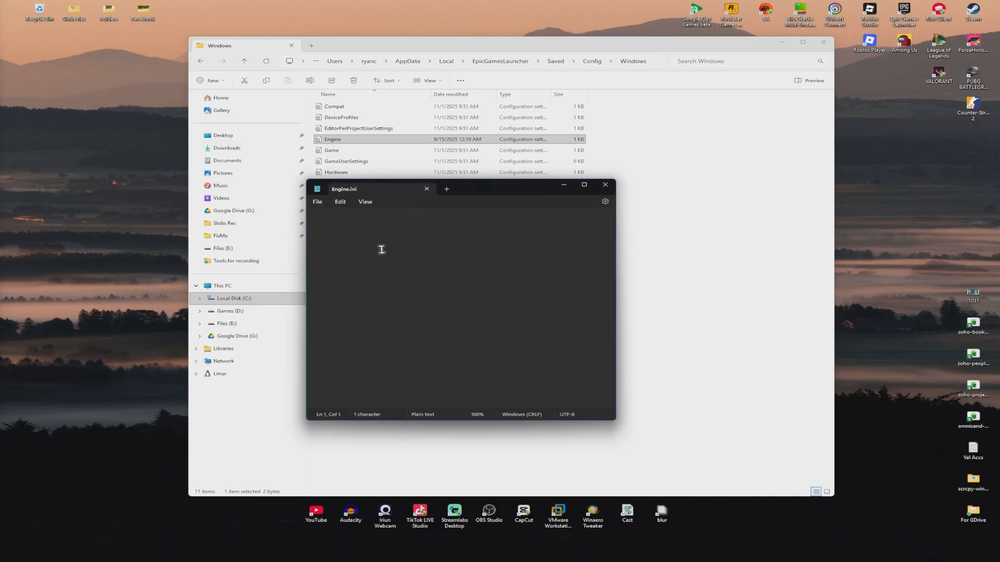
Save the HTTP and BuildPatch settings in Engine.ini, then relaunch Epic Games Launcher.
click(318, 202)
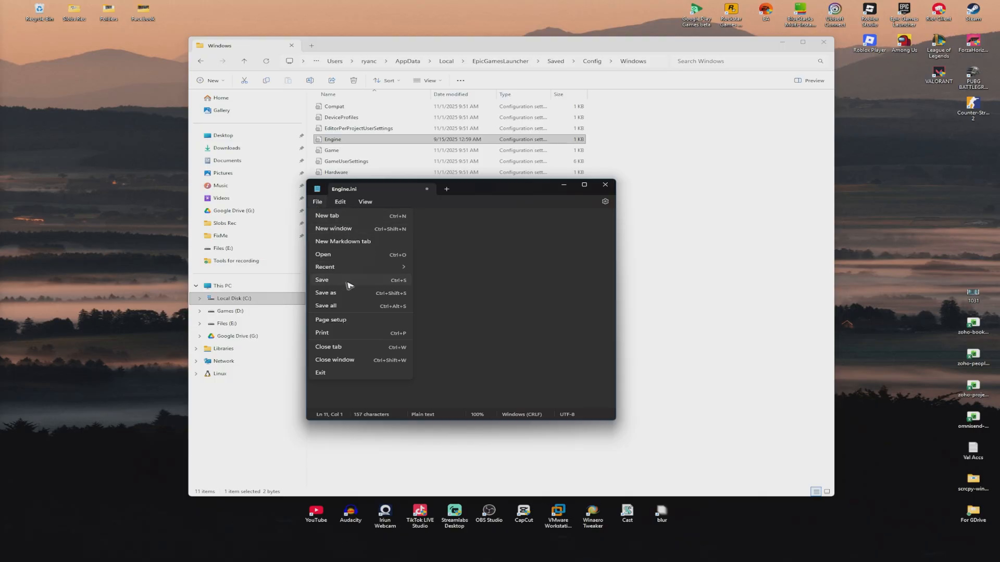
click(322, 280)
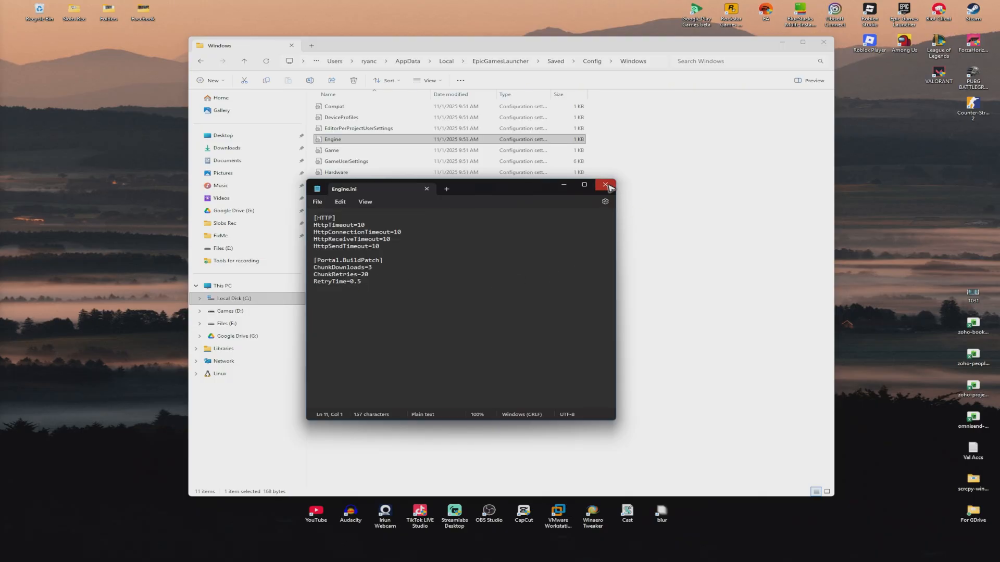
click(606, 185)
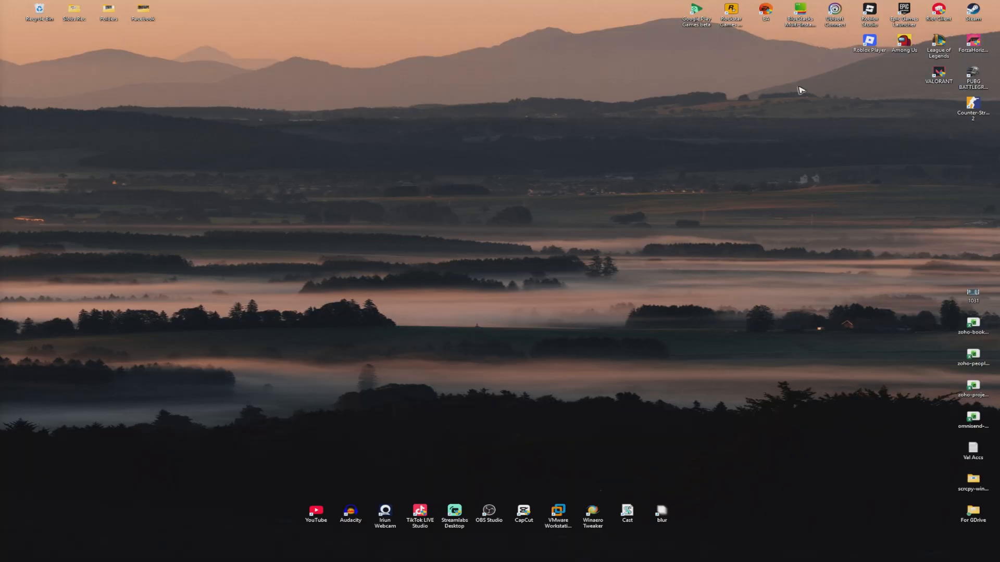
double_click(904, 13)
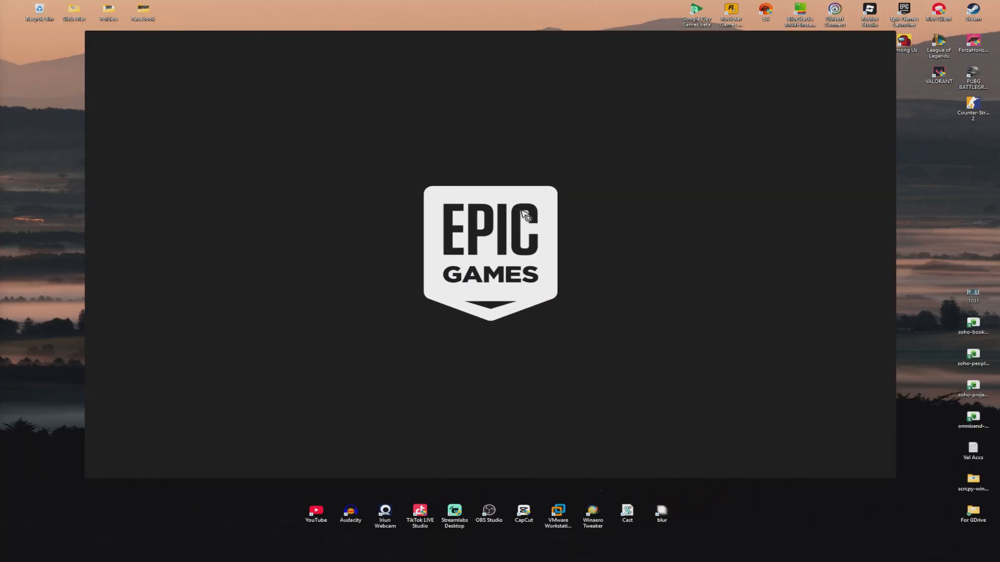